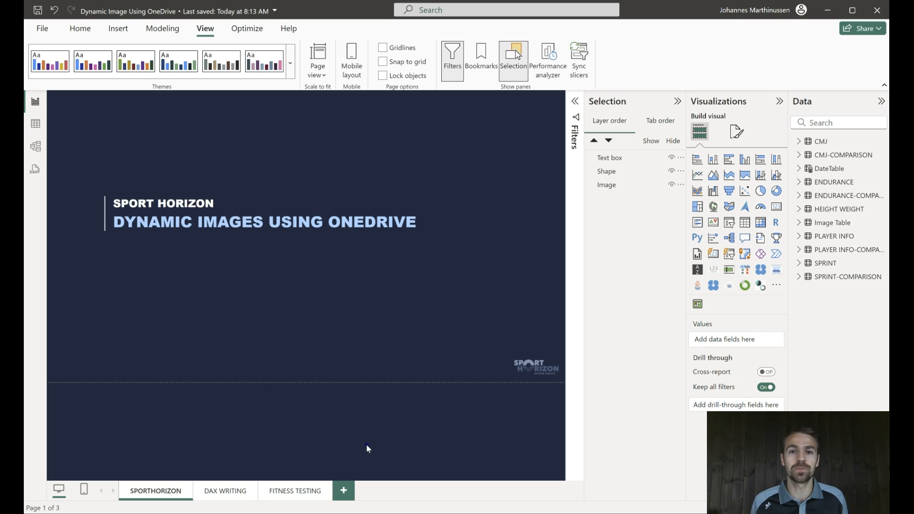
pyautogui.moveTo(308, 488)
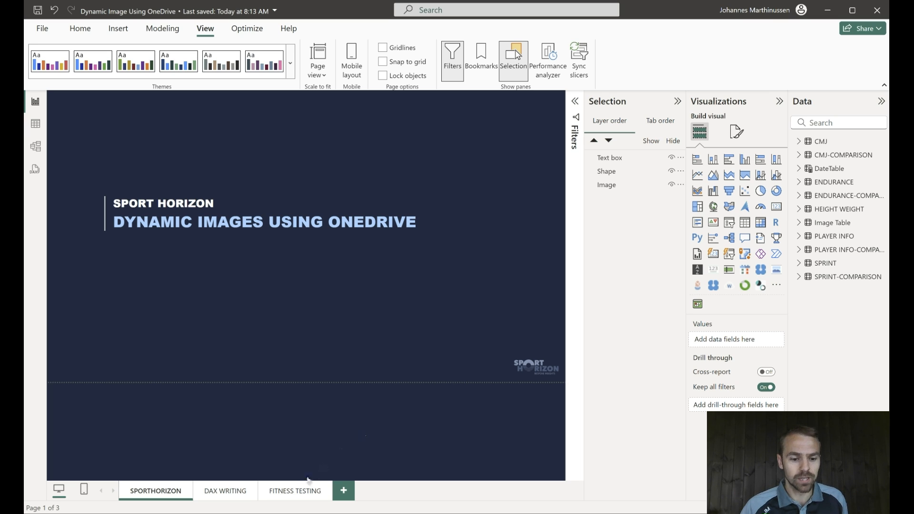
# Step: Go to the FITNESS TESTING page with the player photo, sprint, CMJ and endurance visuals
pyautogui.click(294, 491)
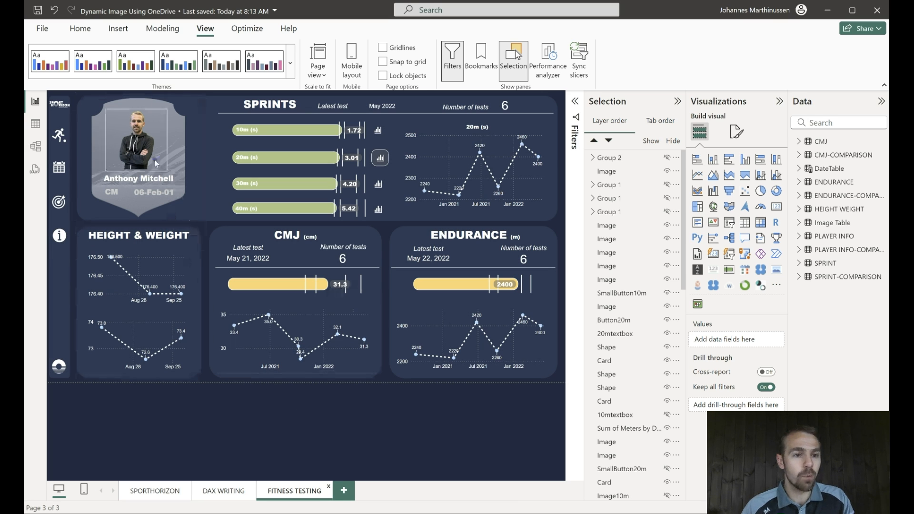
# Step: Pick Andrew Moore in the player slicer, then select his photo visual
pyautogui.click(139, 143)
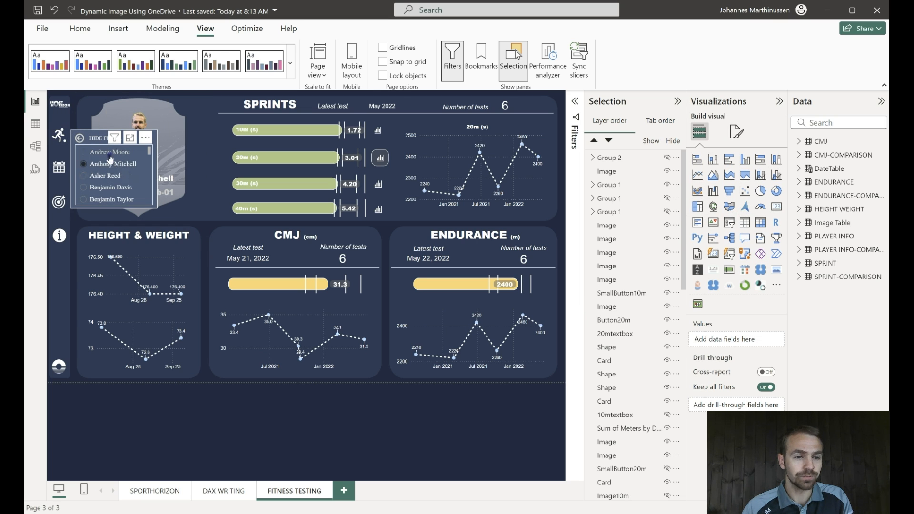
pyautogui.click(84, 152)
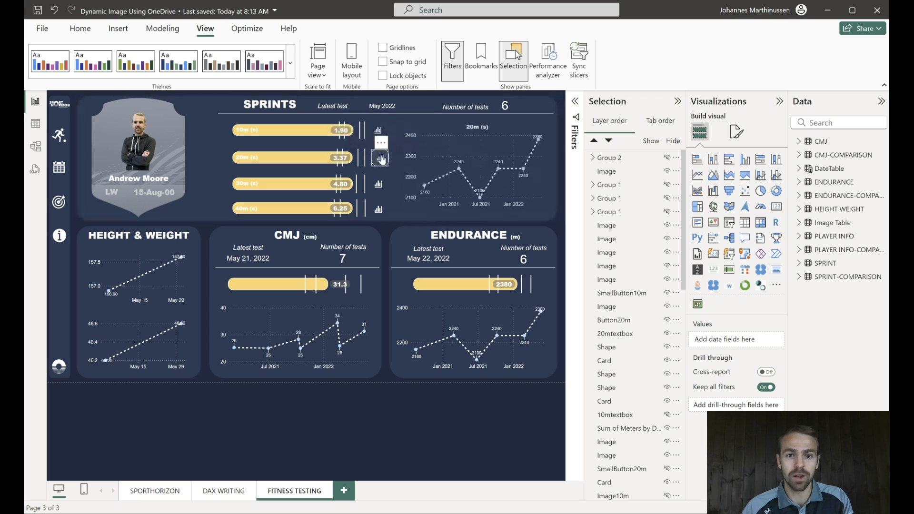
pyautogui.click(380, 157)
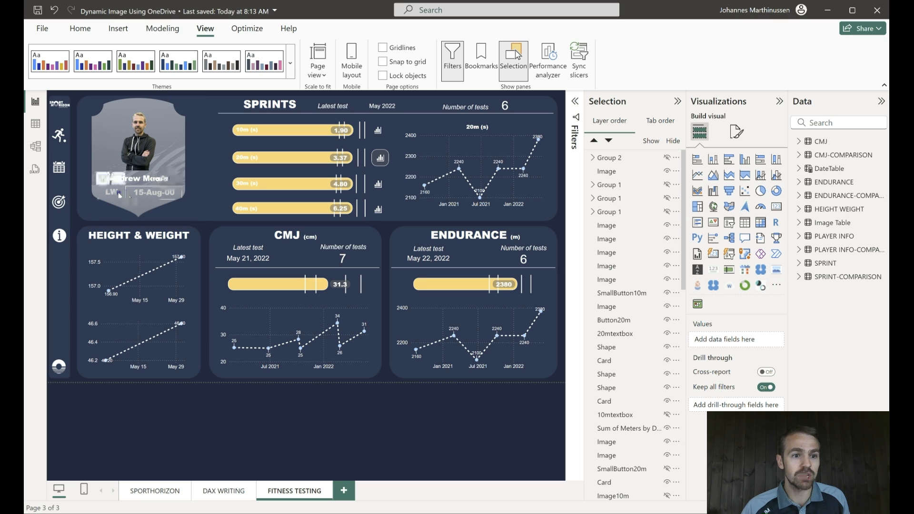
pyautogui.click(138, 152)
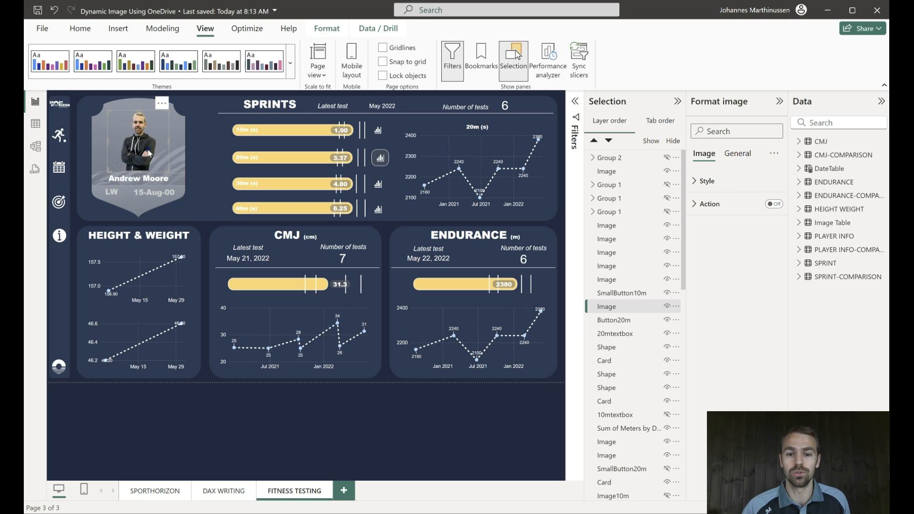
pyautogui.moveTo(32, 146)
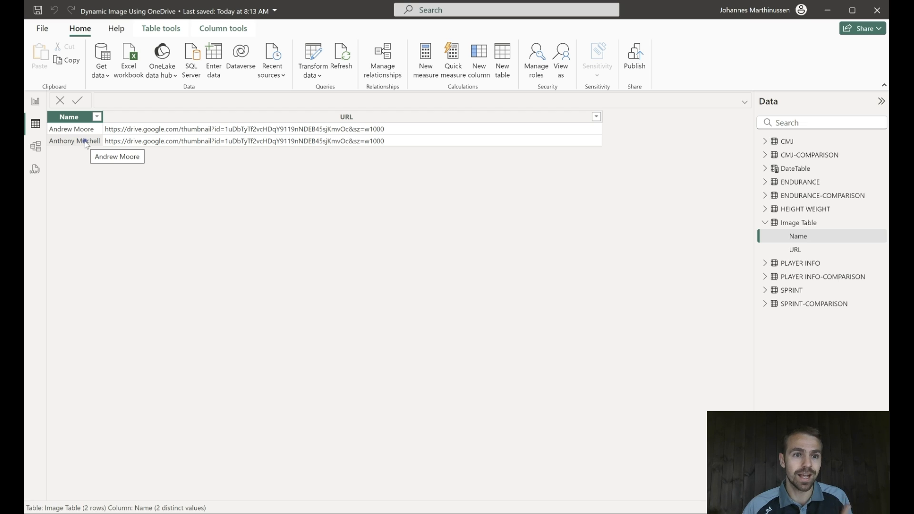
pyautogui.moveTo(152, 135)
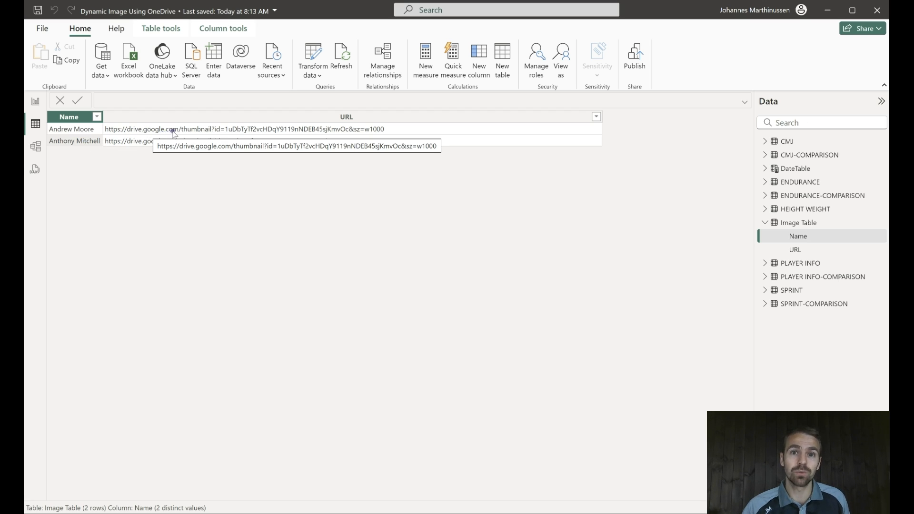
# Step: Inspect Image Table's Name and URL columns, then switch to Model view
pyautogui.click(204, 169)
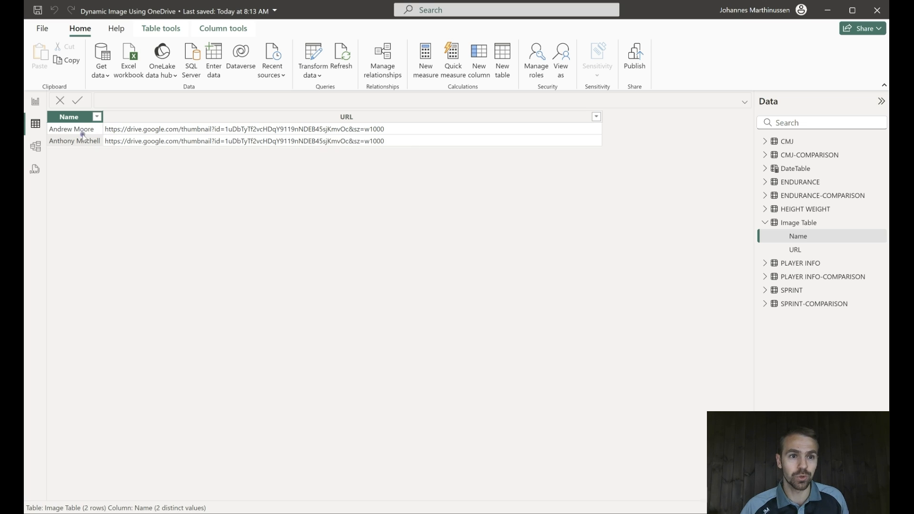
pyautogui.moveTo(213, 57)
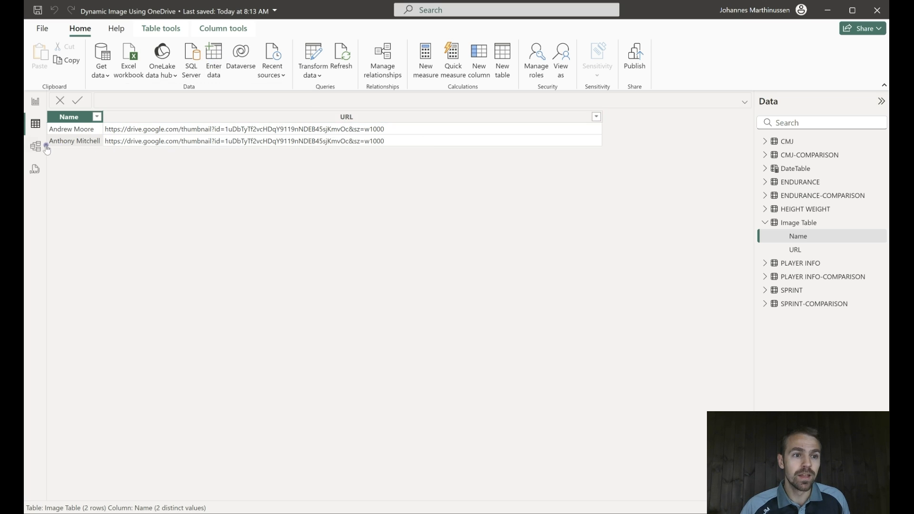
pyautogui.click(34, 146)
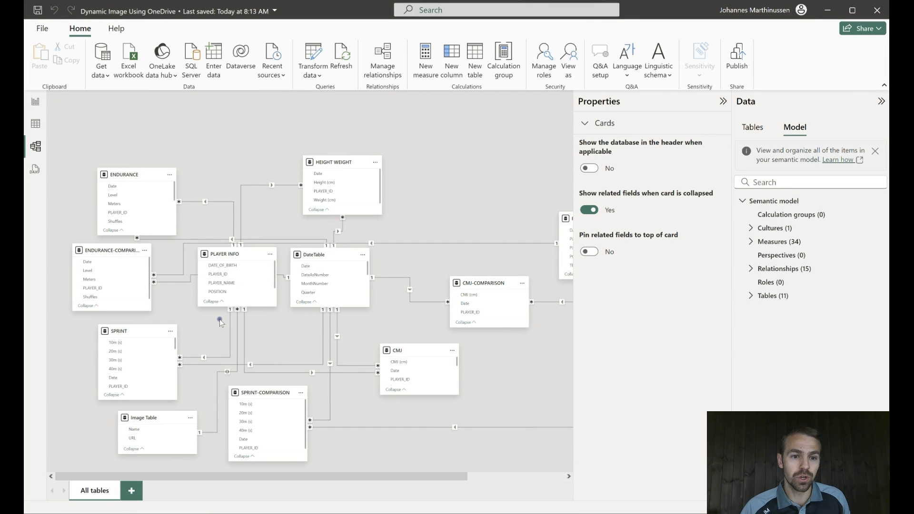
pyautogui.moveTo(215, 393)
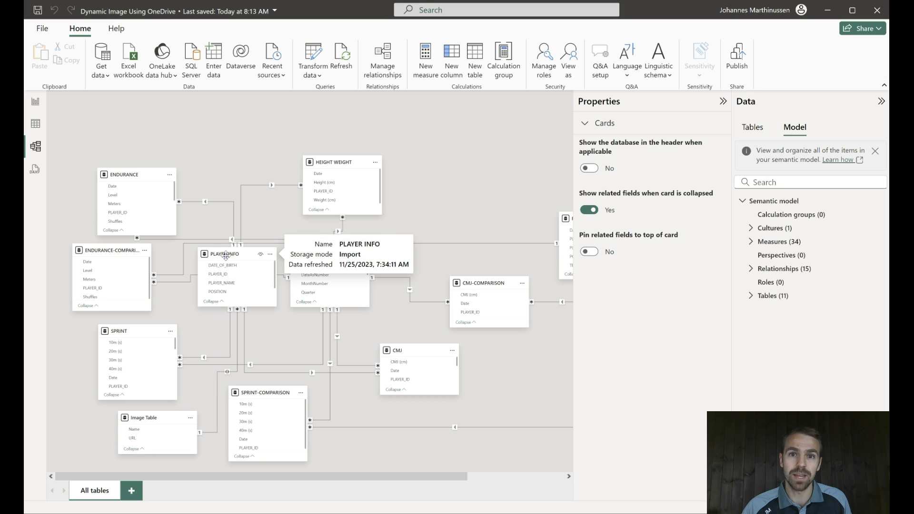
pyautogui.moveTo(76, 200)
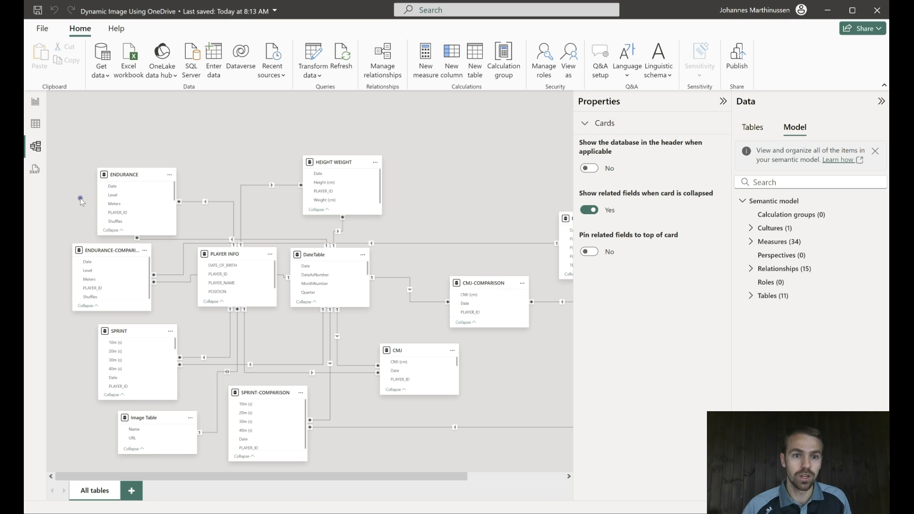
pyautogui.moveTo(38, 102)
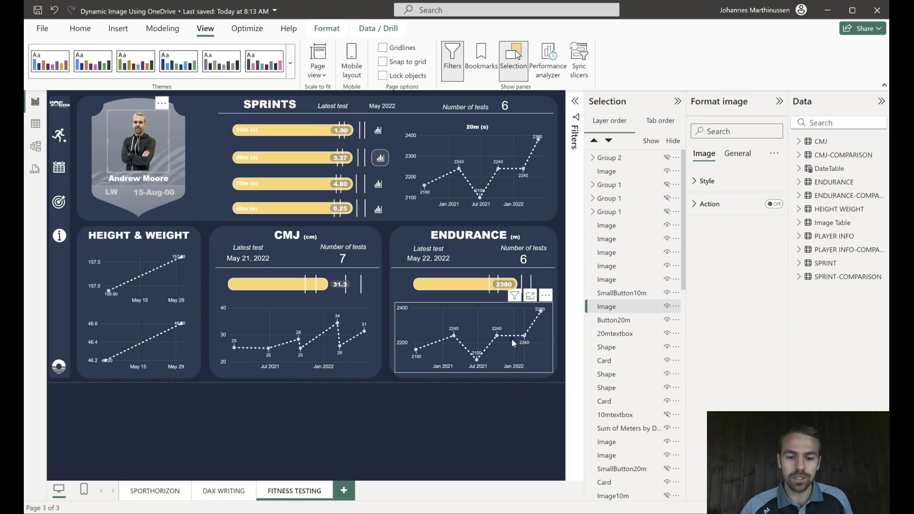
pyautogui.moveTo(533, 432)
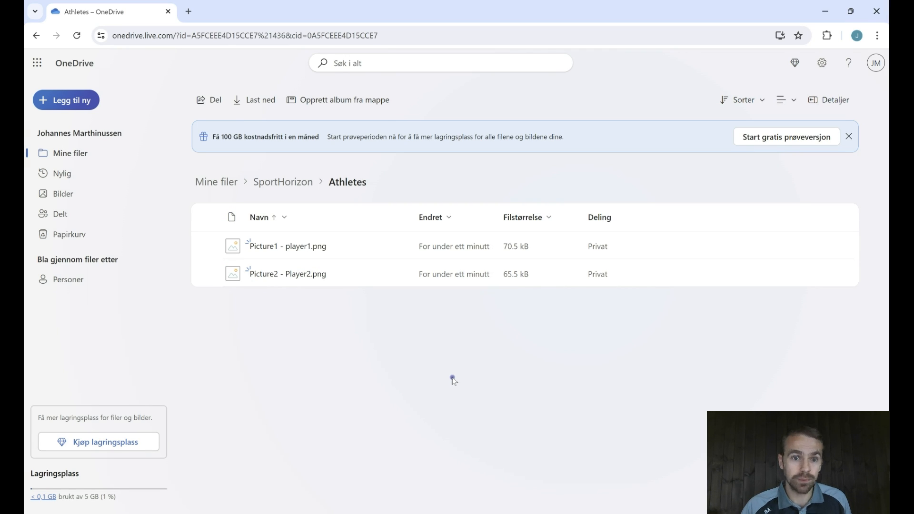
pyautogui.moveTo(347, 187)
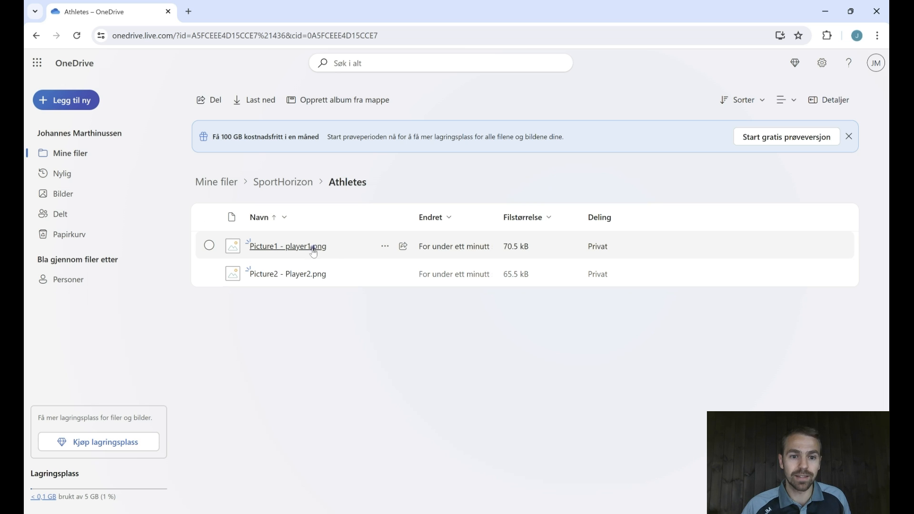
pyautogui.moveTo(309, 249)
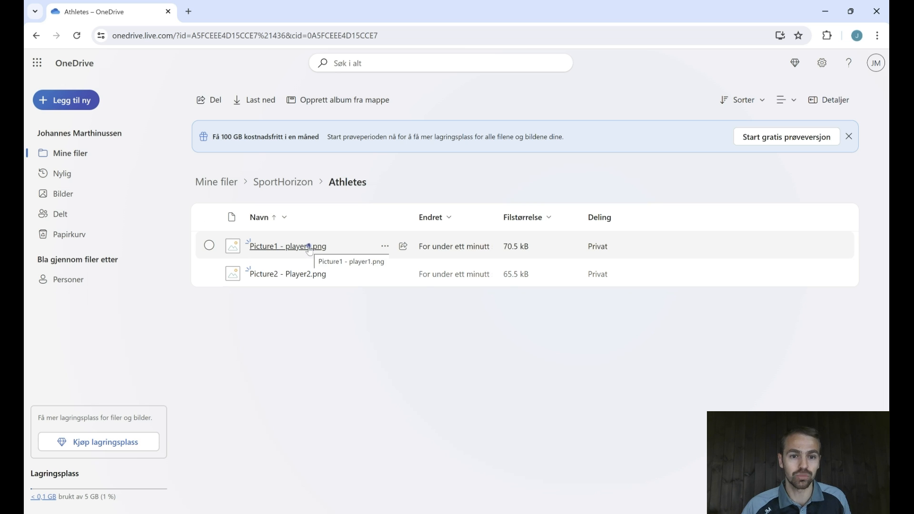
pyautogui.moveTo(366, 287)
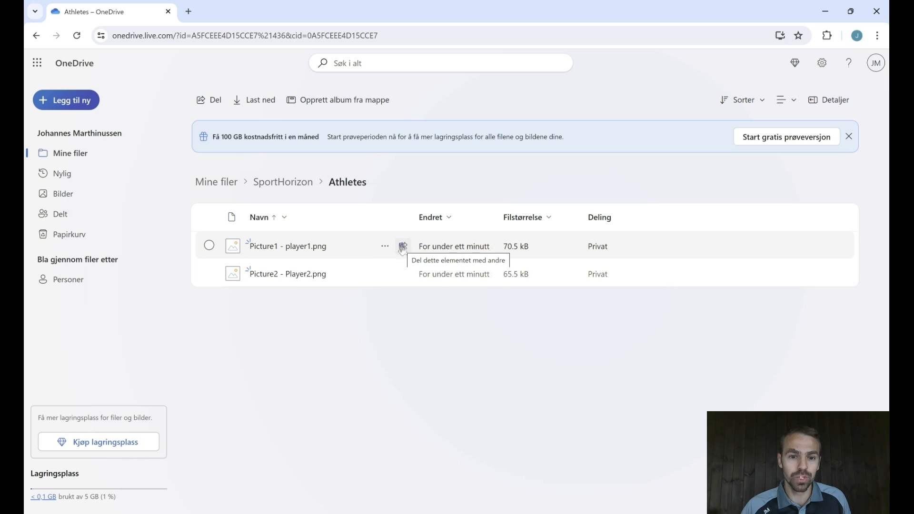
pyautogui.click(402, 246)
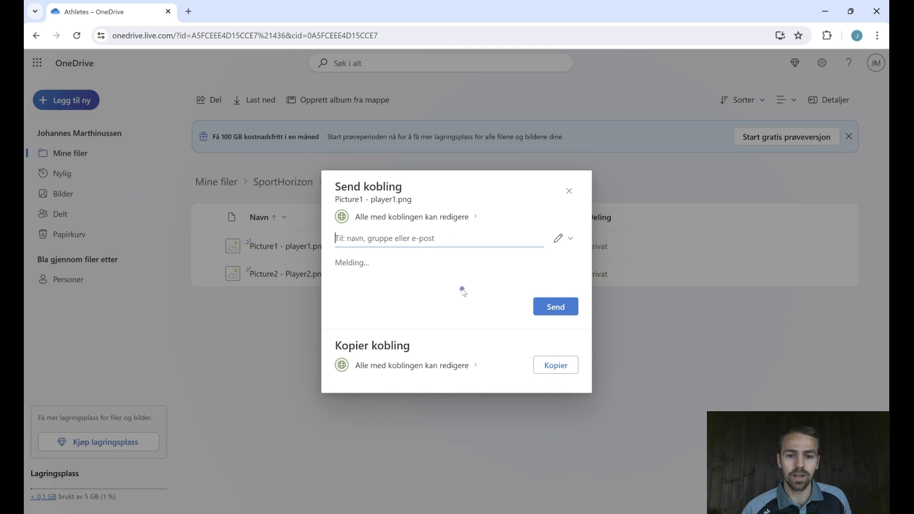
pyautogui.moveTo(451, 317)
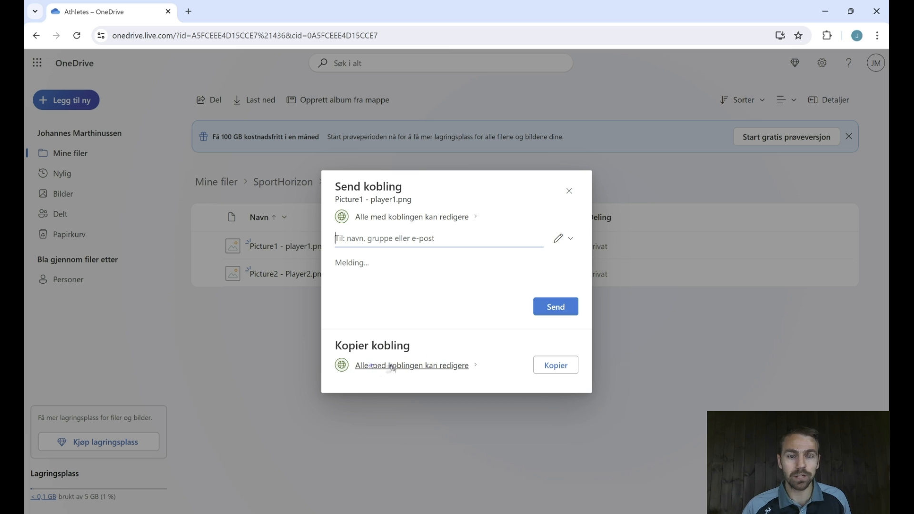
pyautogui.moveTo(371, 370)
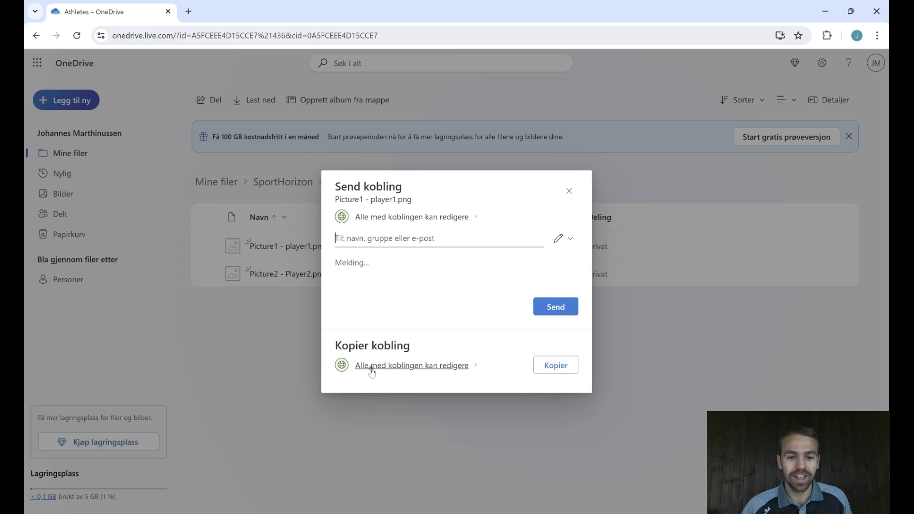
pyautogui.moveTo(425, 373)
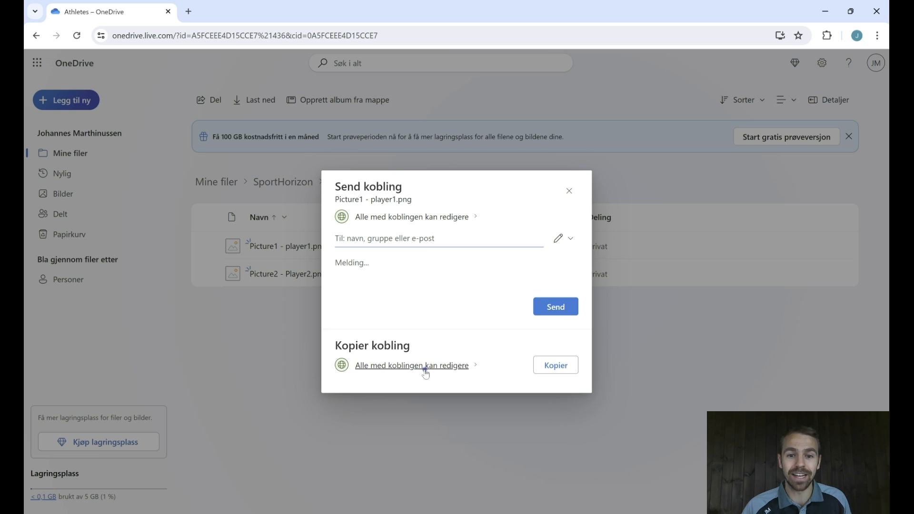
pyautogui.click(570, 190)
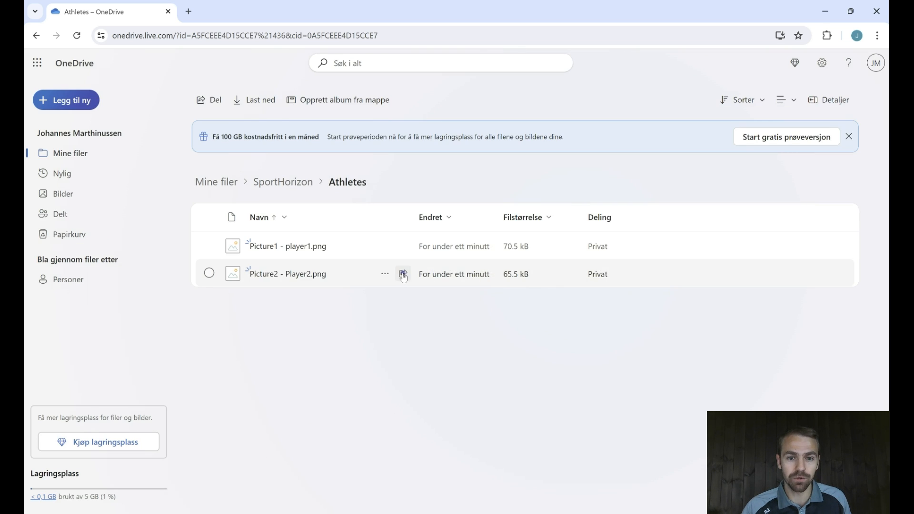
pyautogui.click(402, 274)
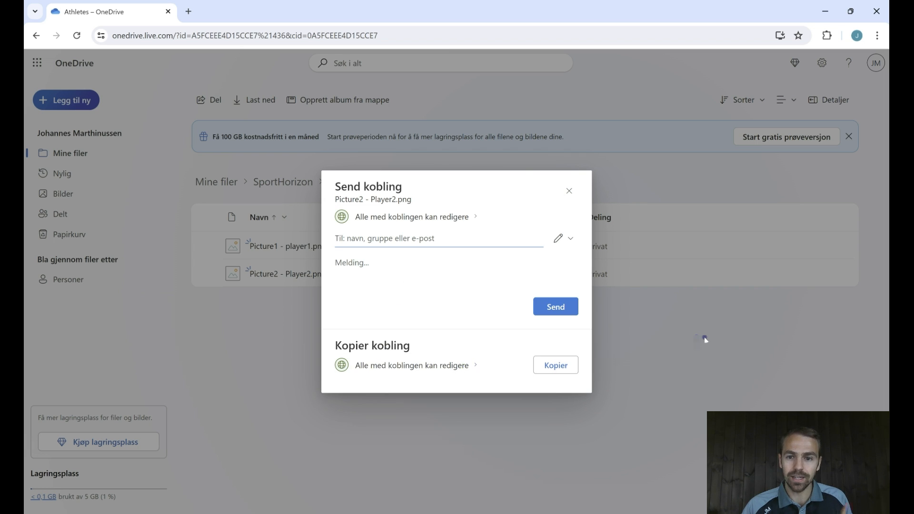
pyautogui.click(569, 191)
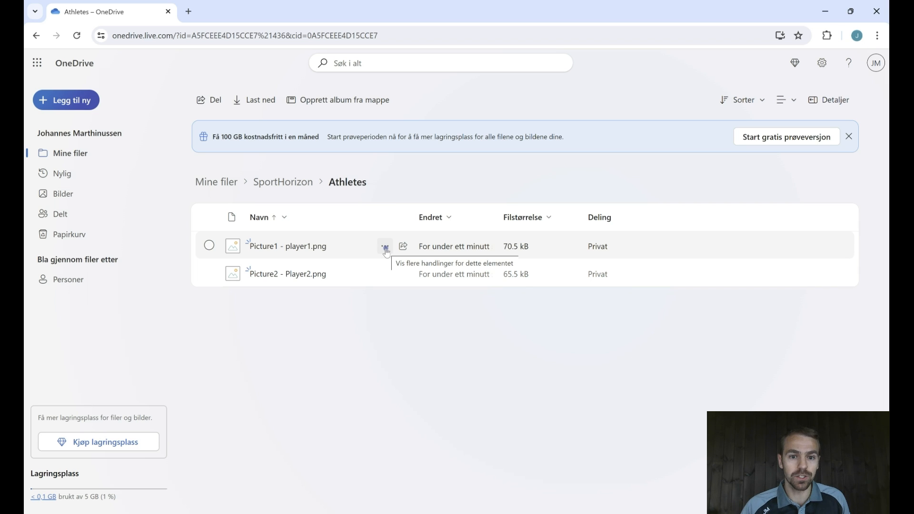
# Step: Generate the OneDrive embed code for Picture1 - player1.png via its Embed panel
pyautogui.click(385, 247)
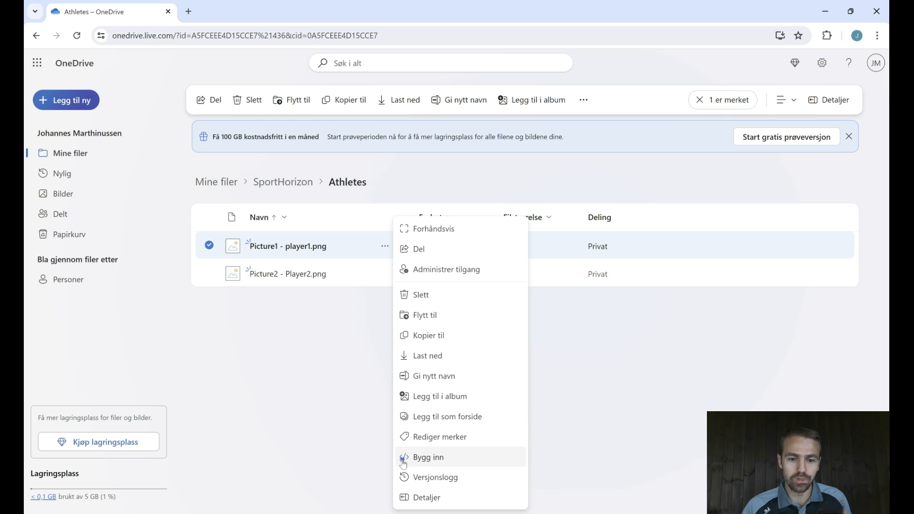
pyautogui.click(430, 457)
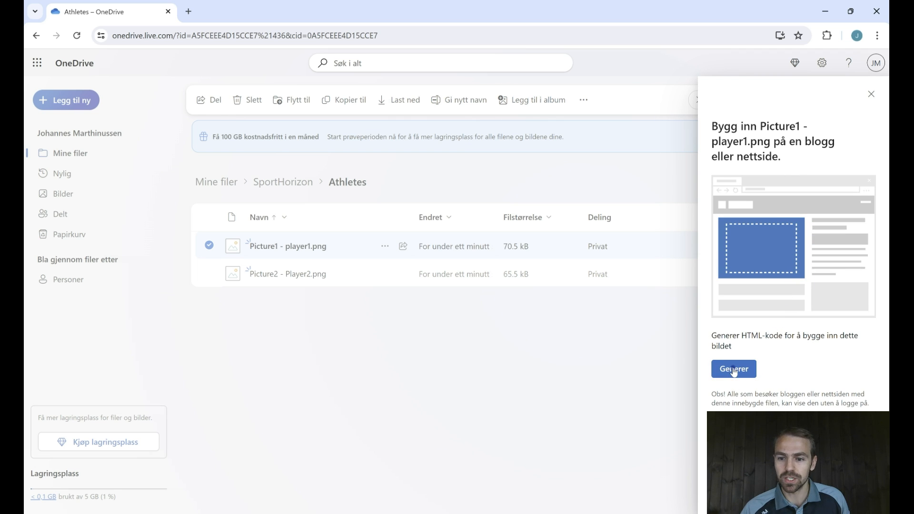
pyautogui.click(734, 369)
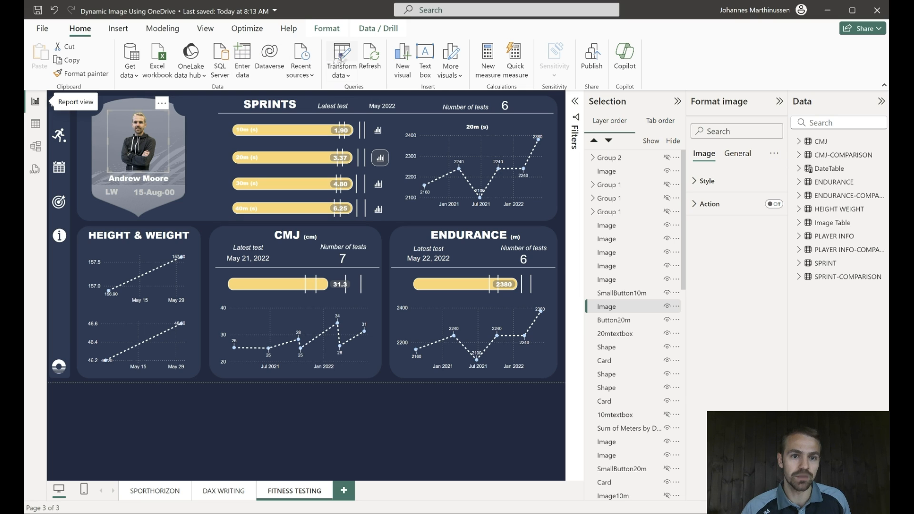
pyautogui.moveTo(341, 57)
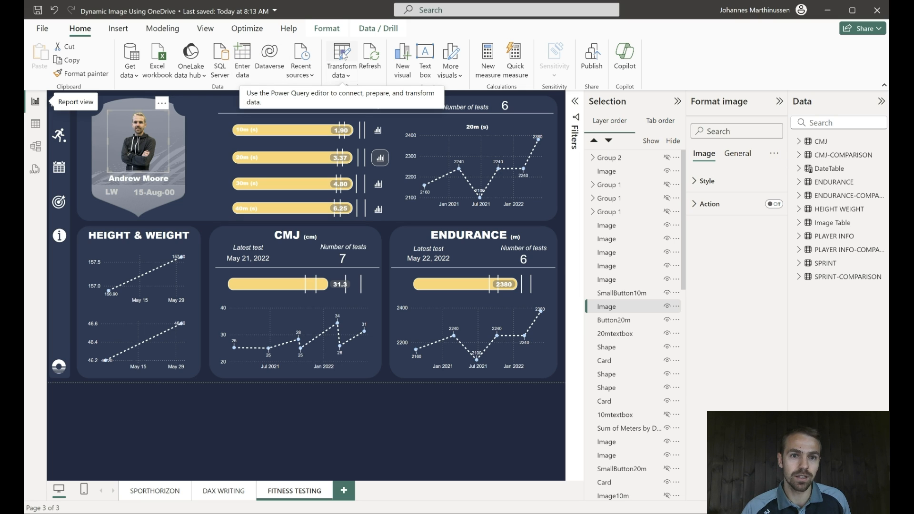
# Step: In Power Query, open the Image Table query's Source step settings for editing
pyautogui.click(340, 57)
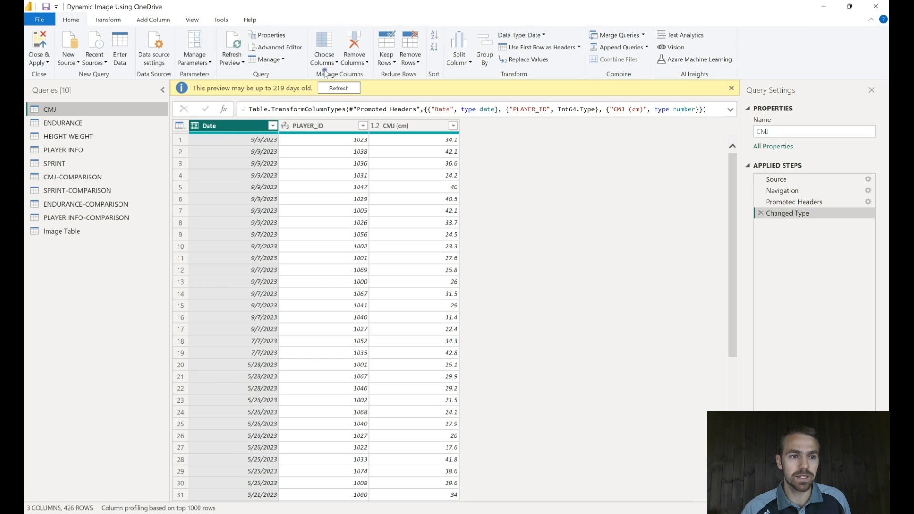
pyautogui.click(61, 231)
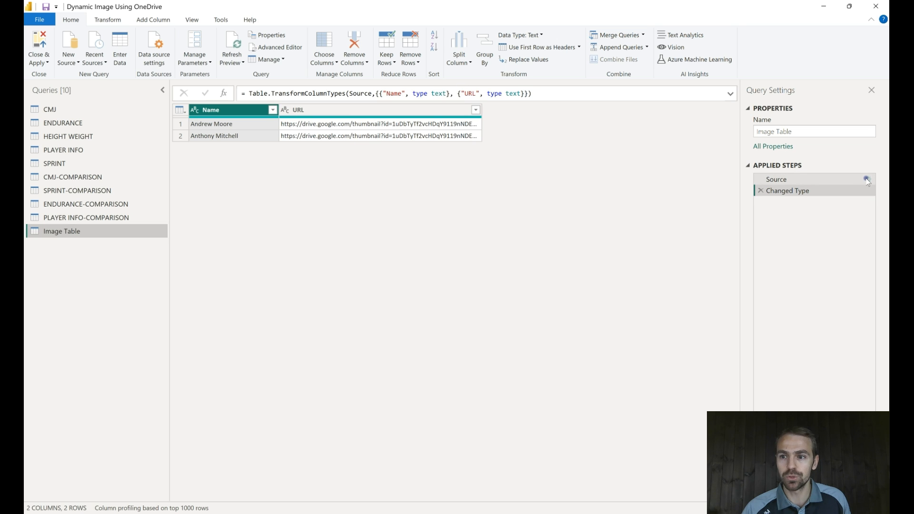
pyautogui.click(856, 180)
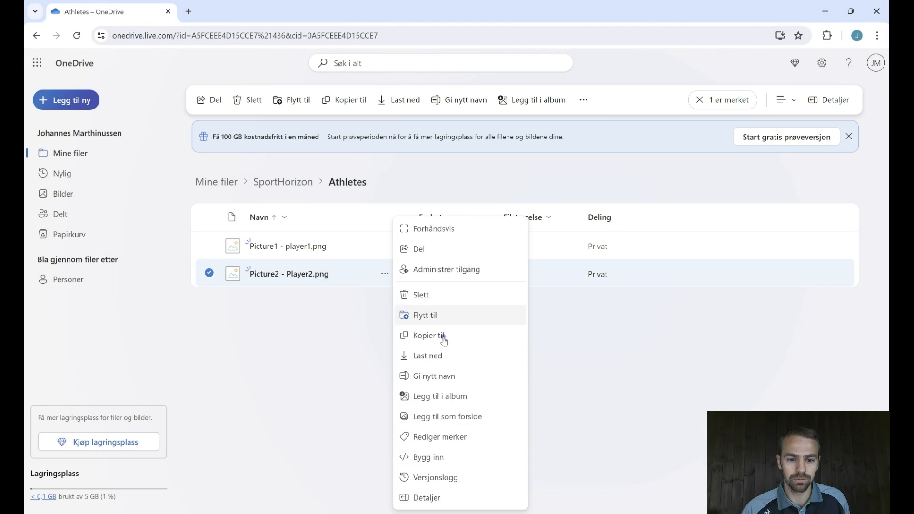
# Step: Embed Picture2 - Player2.png and generate its OneDrive embed code
pyautogui.click(428, 457)
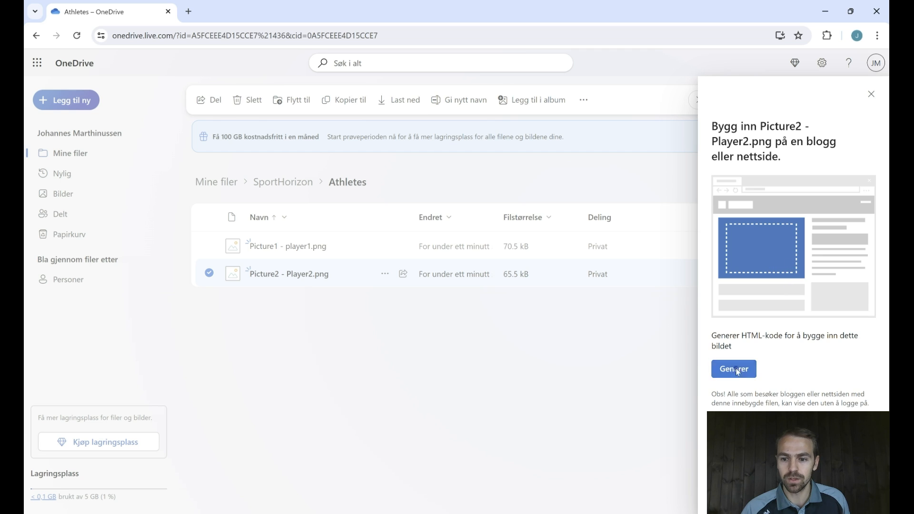
pyautogui.click(734, 369)
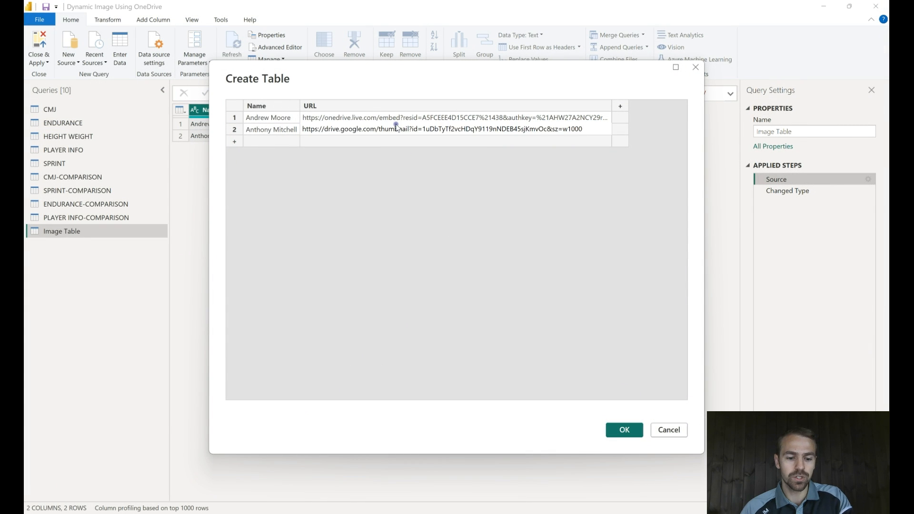
pyautogui.write('https://onedrive.live.com/embed?resid=A5FCEEE4D15CCE7%21437&authkey=%21ANFqMQ5cij0mur...')
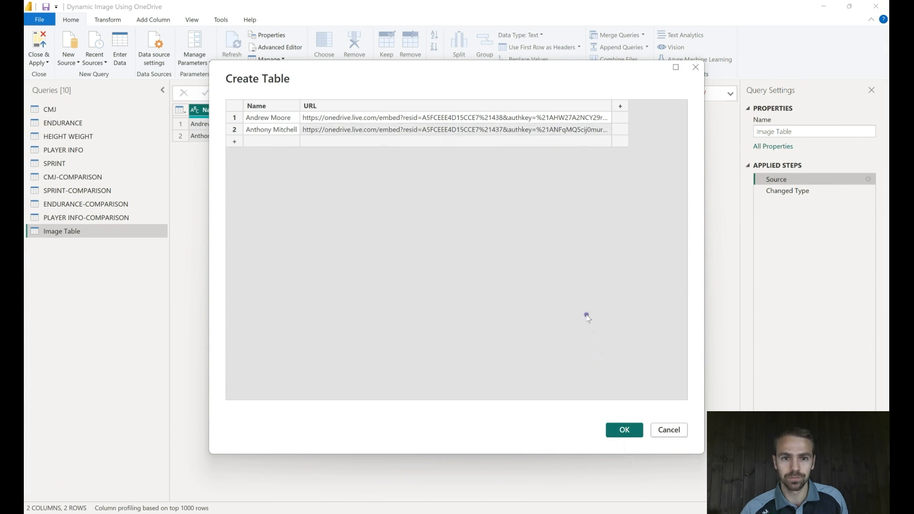
pyautogui.click(624, 430)
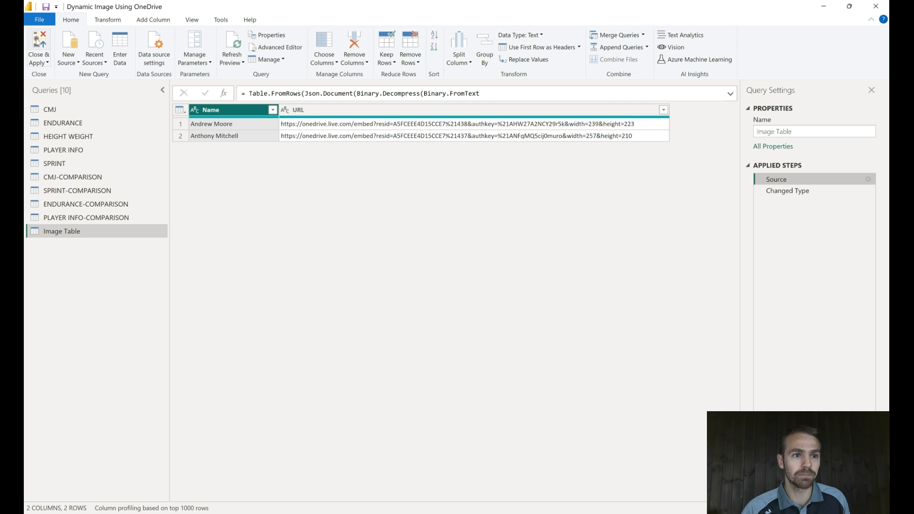
# Step: Apply the query changes and select the old static player photo on the card
pyautogui.click(31, 43)
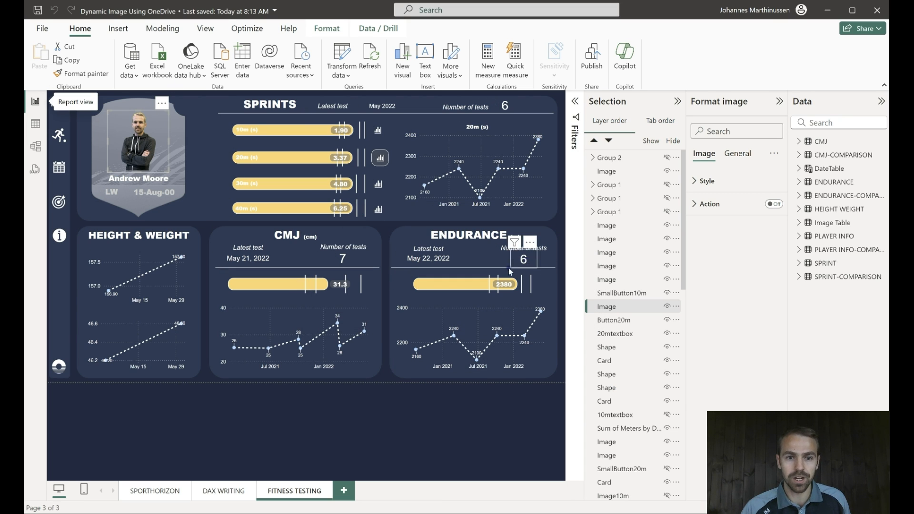
pyautogui.click(33, 146)
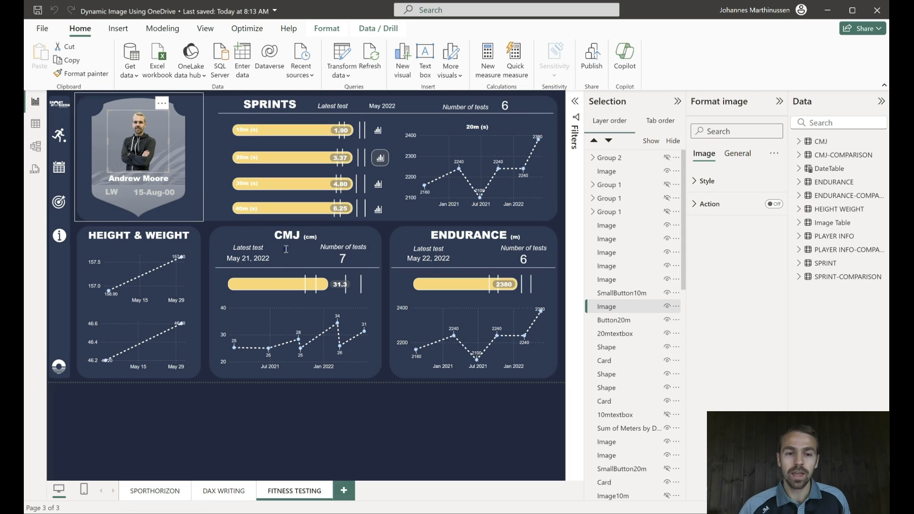
pyautogui.moveTo(157, 138)
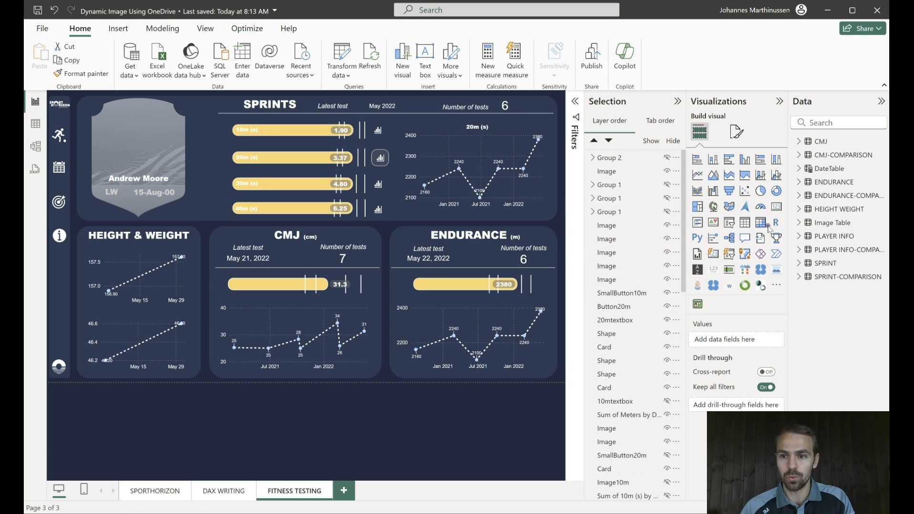
pyautogui.moveTo(776, 270)
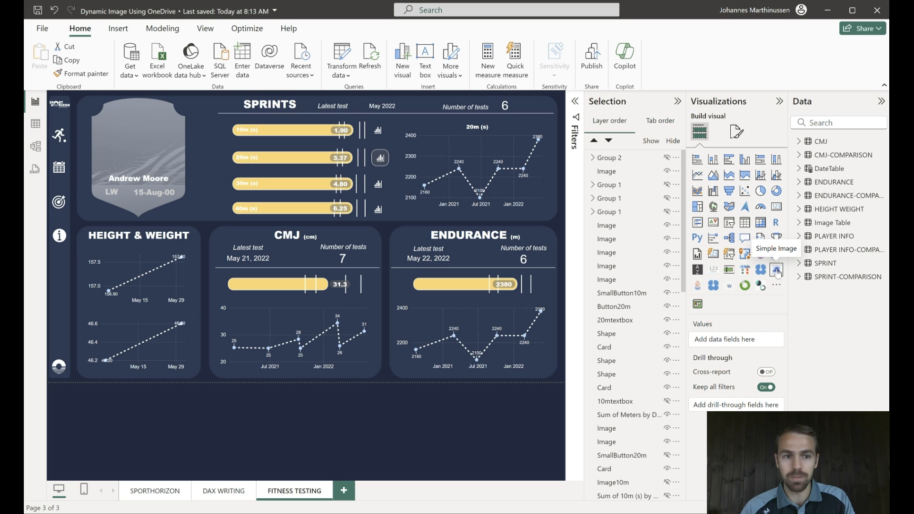
# Step: Add a Simple Image visual and feed it Image Table's URL field
pyautogui.click(776, 269)
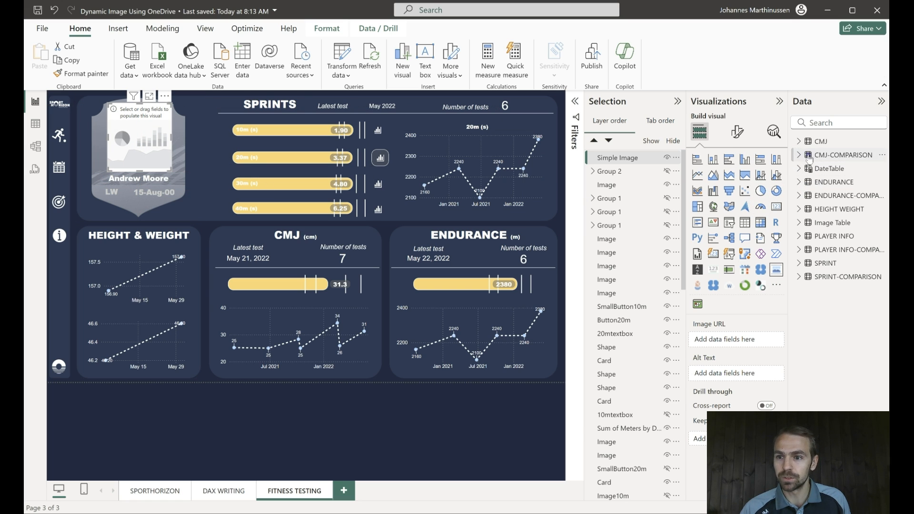
pyautogui.click(802, 223)
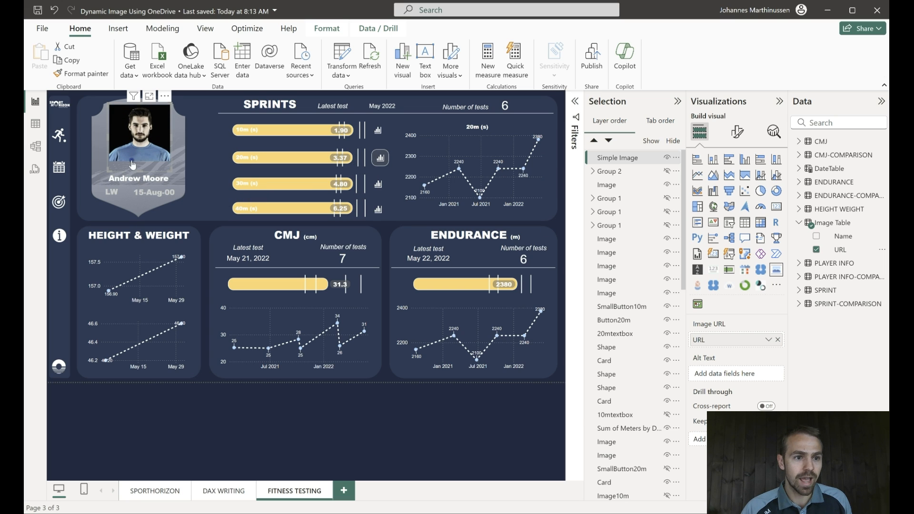
pyautogui.click(134, 164)
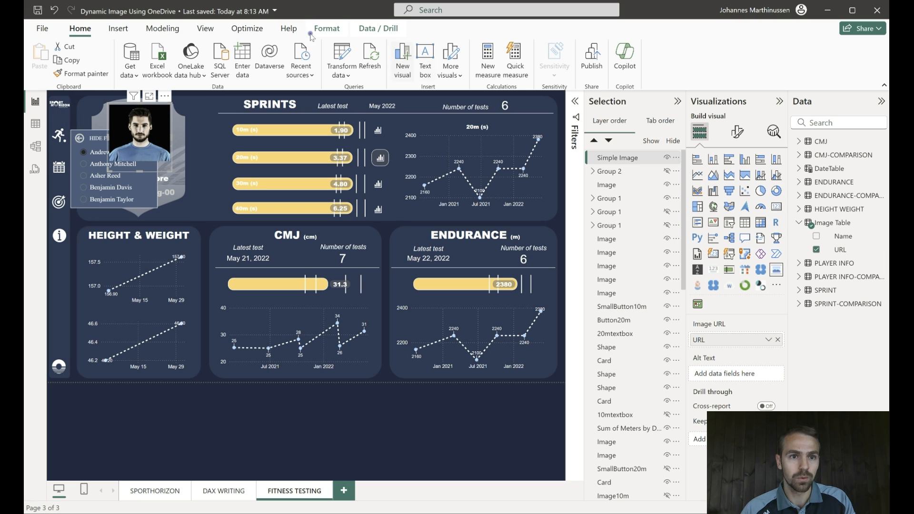
# Step: Choose Anthony Mitchell in the player slicer, then open the photo visual's formatting options
pyautogui.click(205, 28)
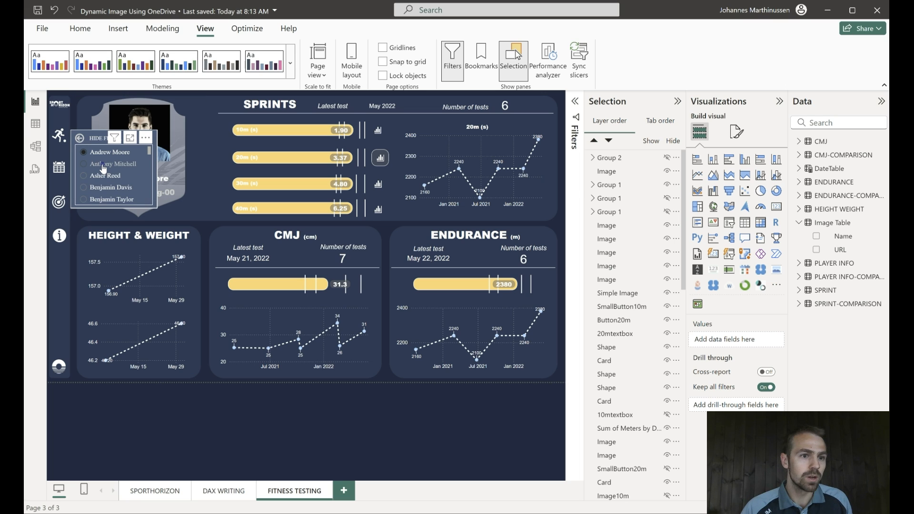
pyautogui.click(104, 164)
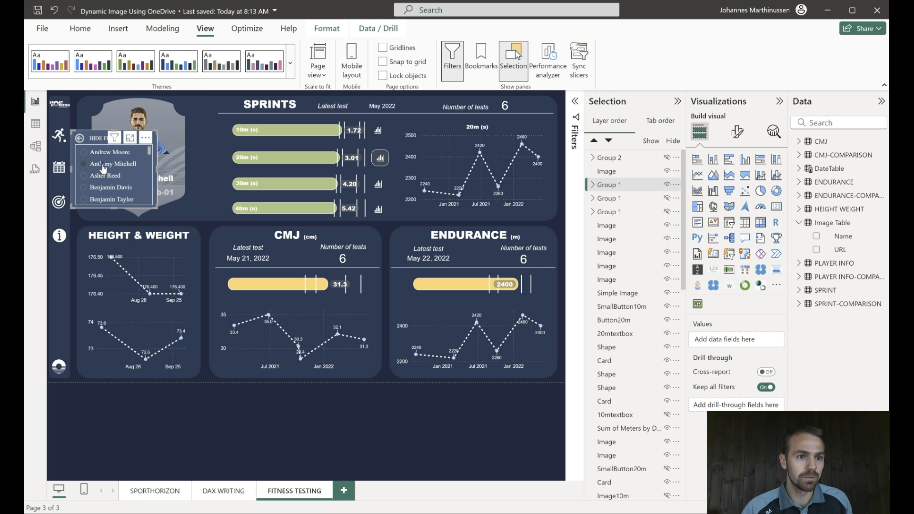
pyautogui.click(104, 164)
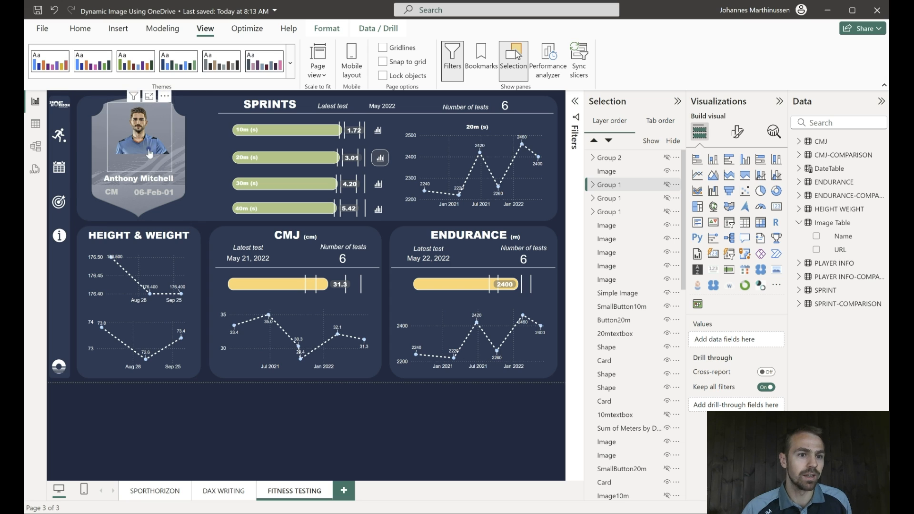
pyautogui.moveTo(738, 133)
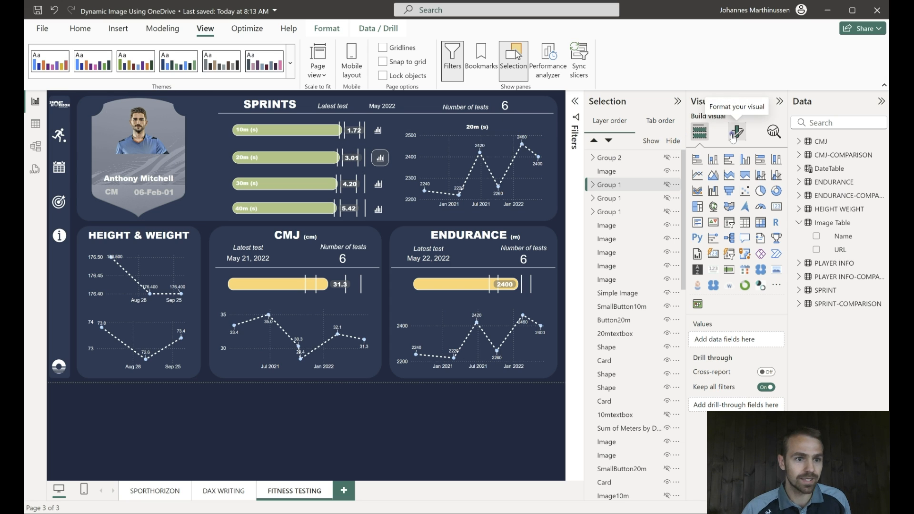
pyautogui.click(138, 145)
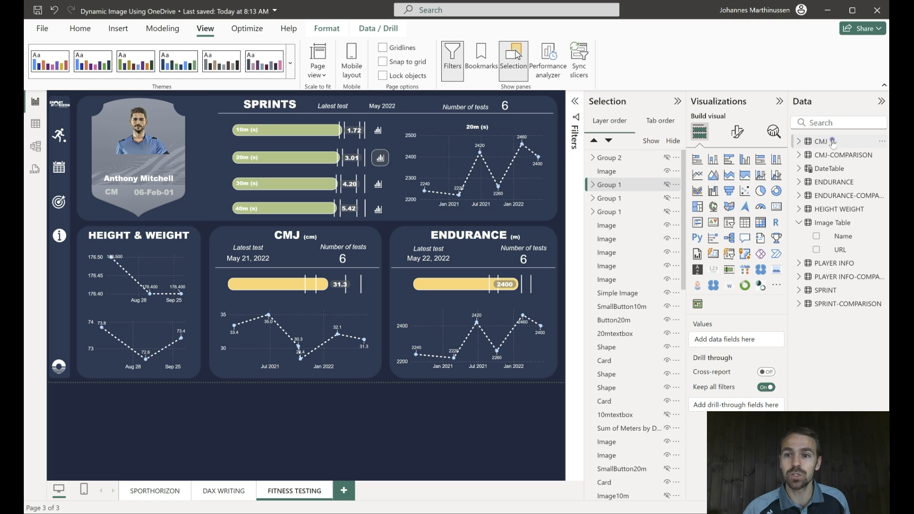
pyautogui.click(737, 132)
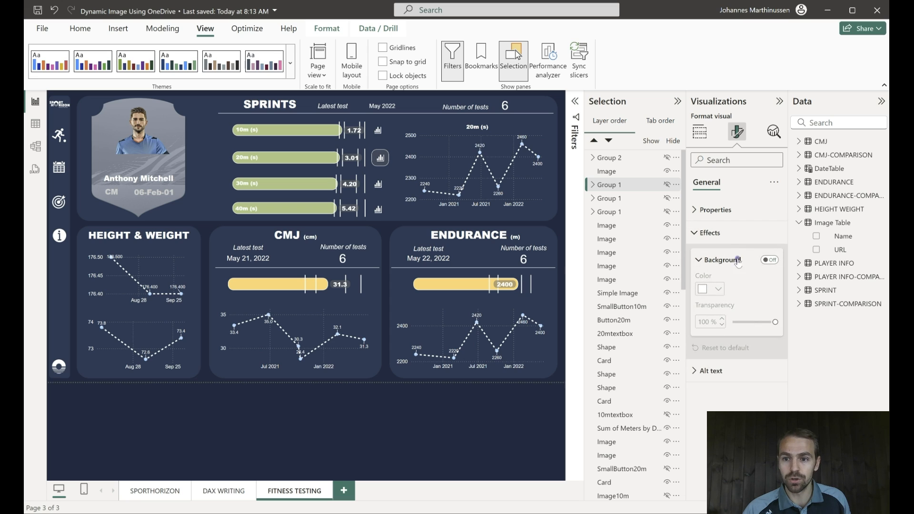
pyautogui.click(714, 209)
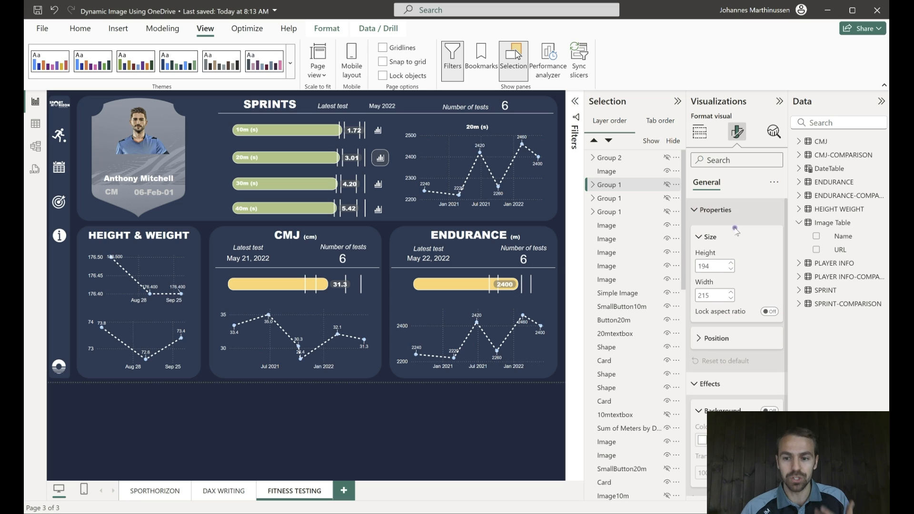
pyautogui.click(112, 162)
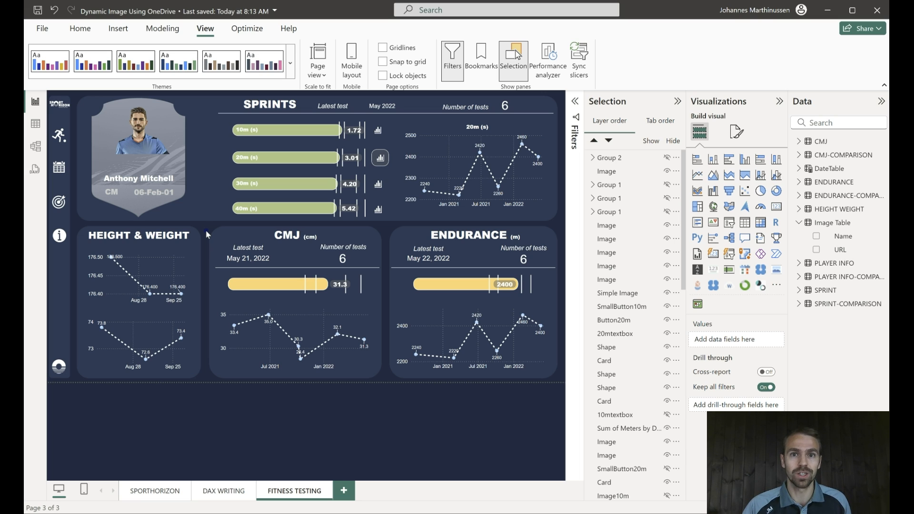
# Step: Switch to Model view to see Image Table beside the related player tables
pyautogui.click(138, 235)
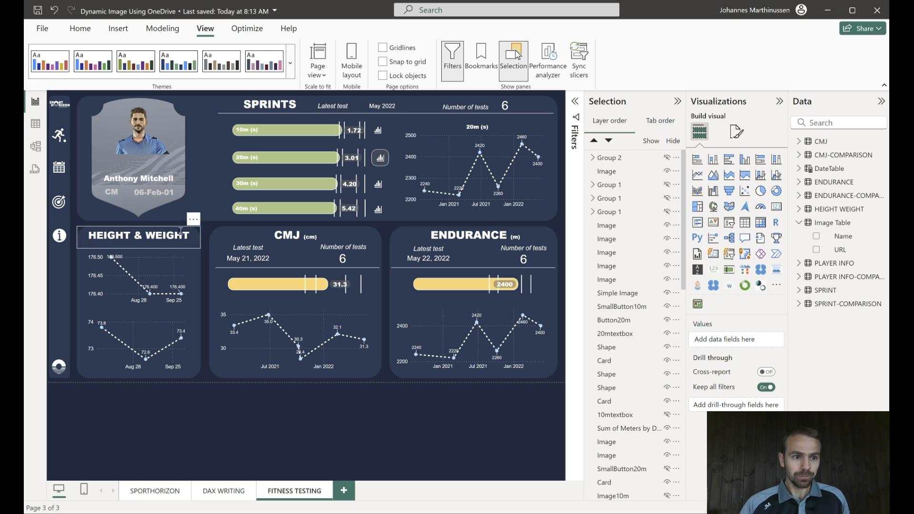
pyautogui.click(34, 147)
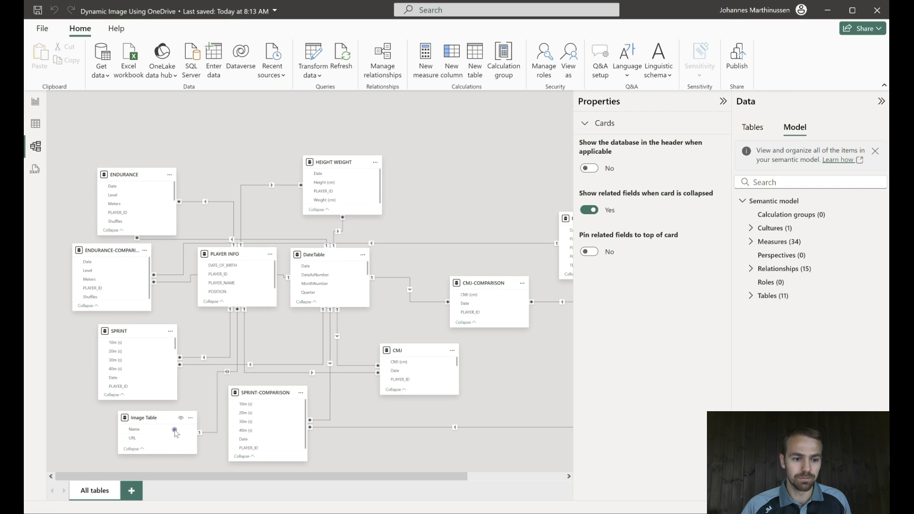